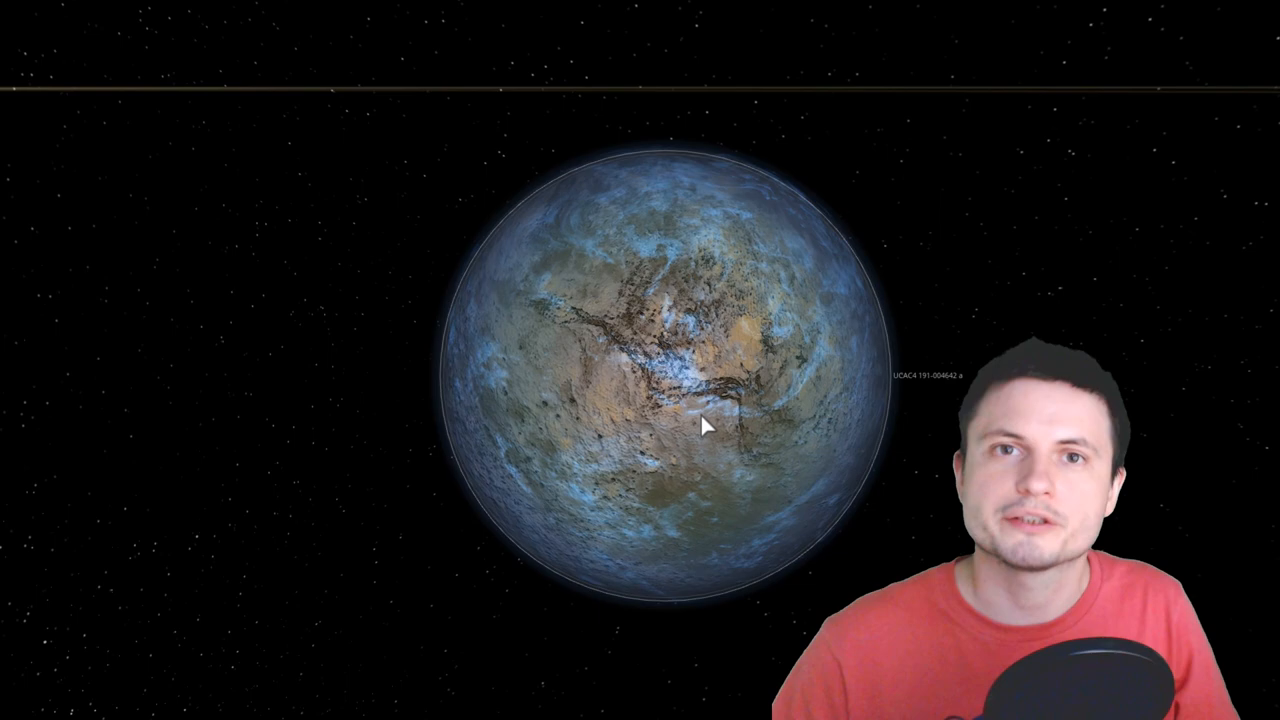
pyautogui.scroll(-3)
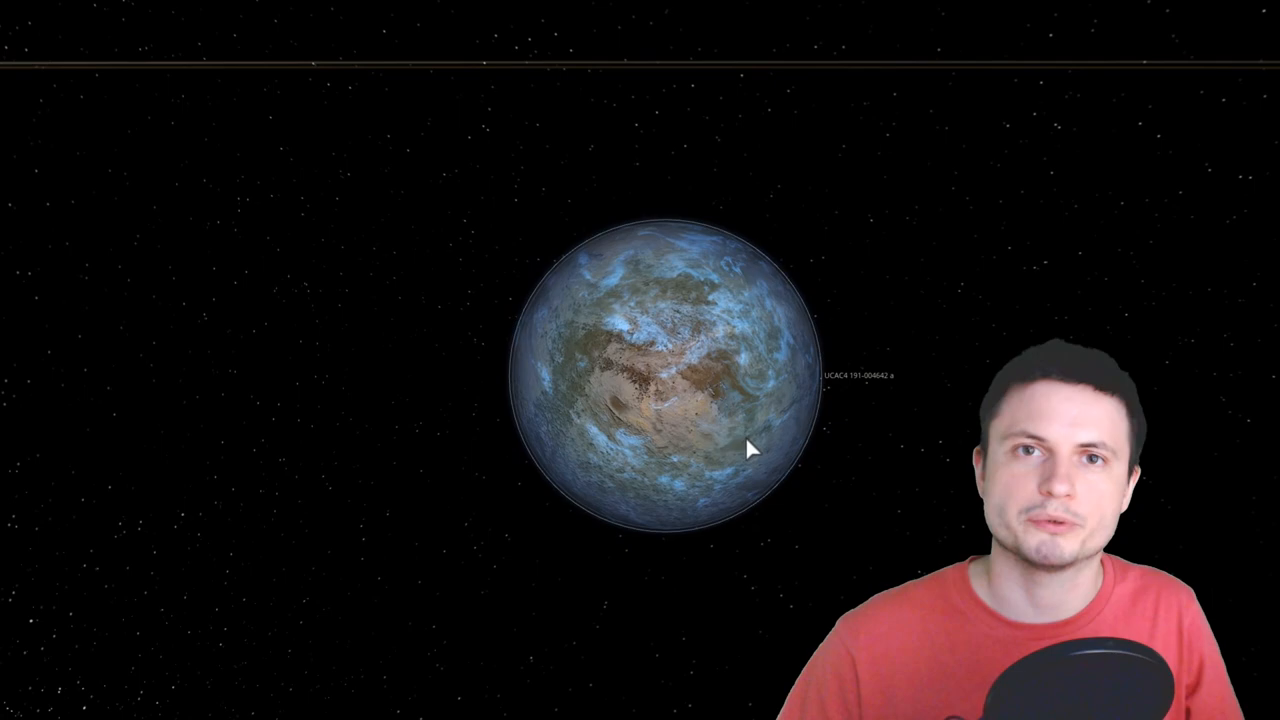